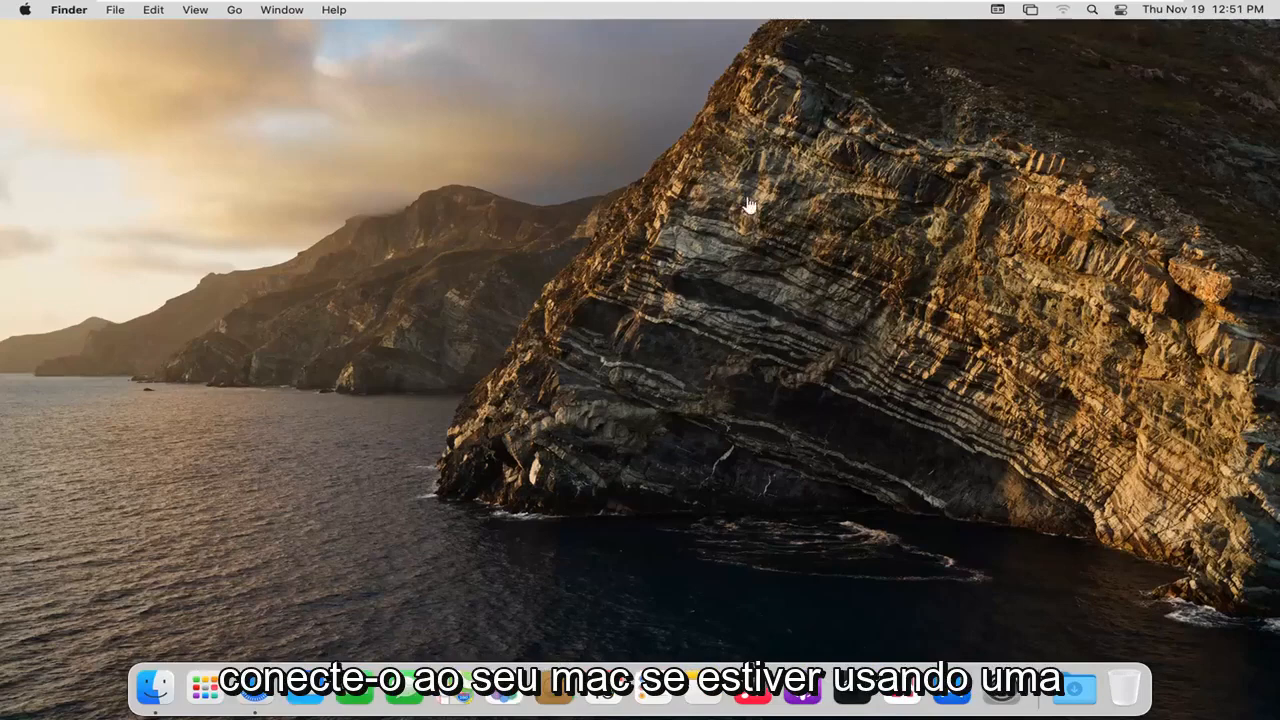
mouse_move(744, 216)
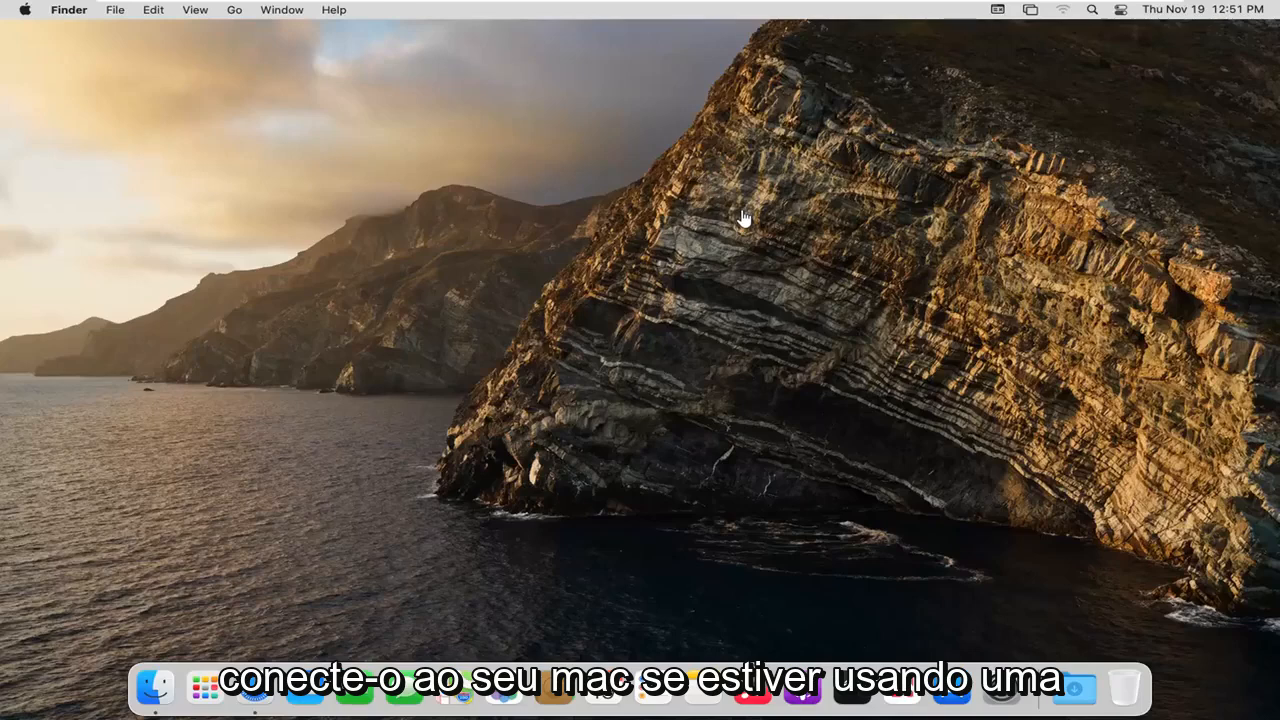
mouse_move(712, 224)
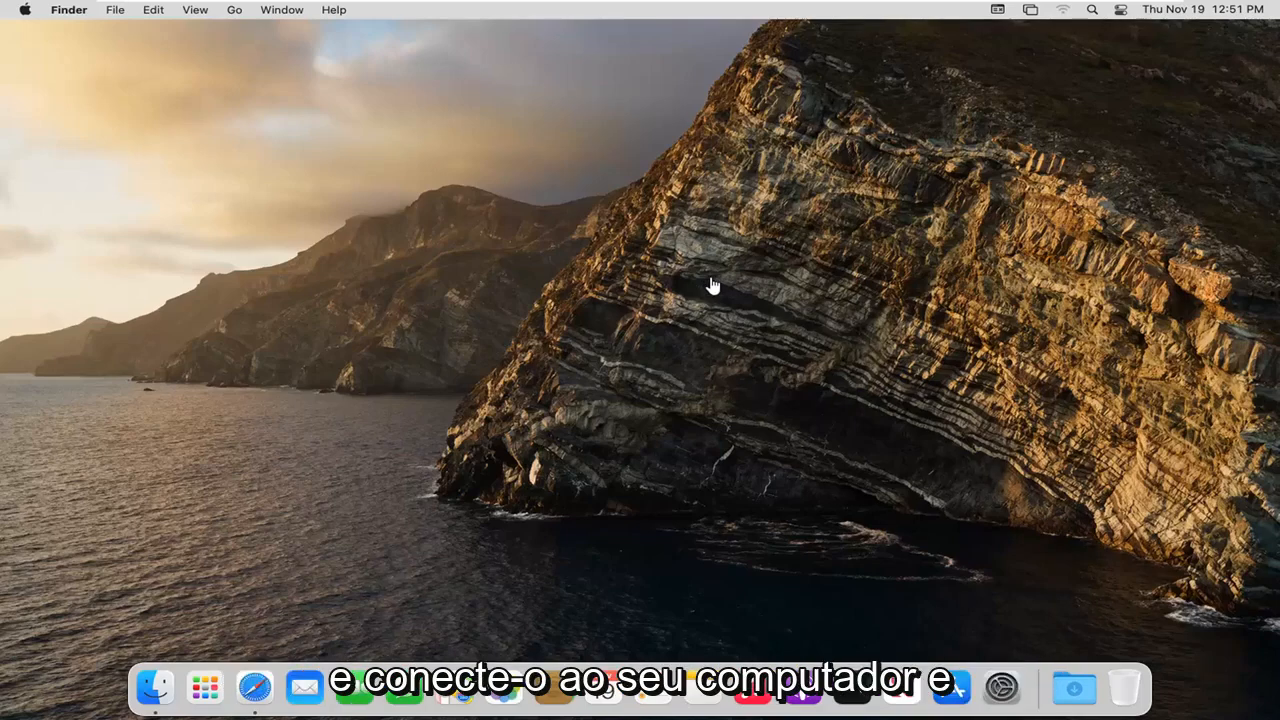
mouse_move(744, 270)
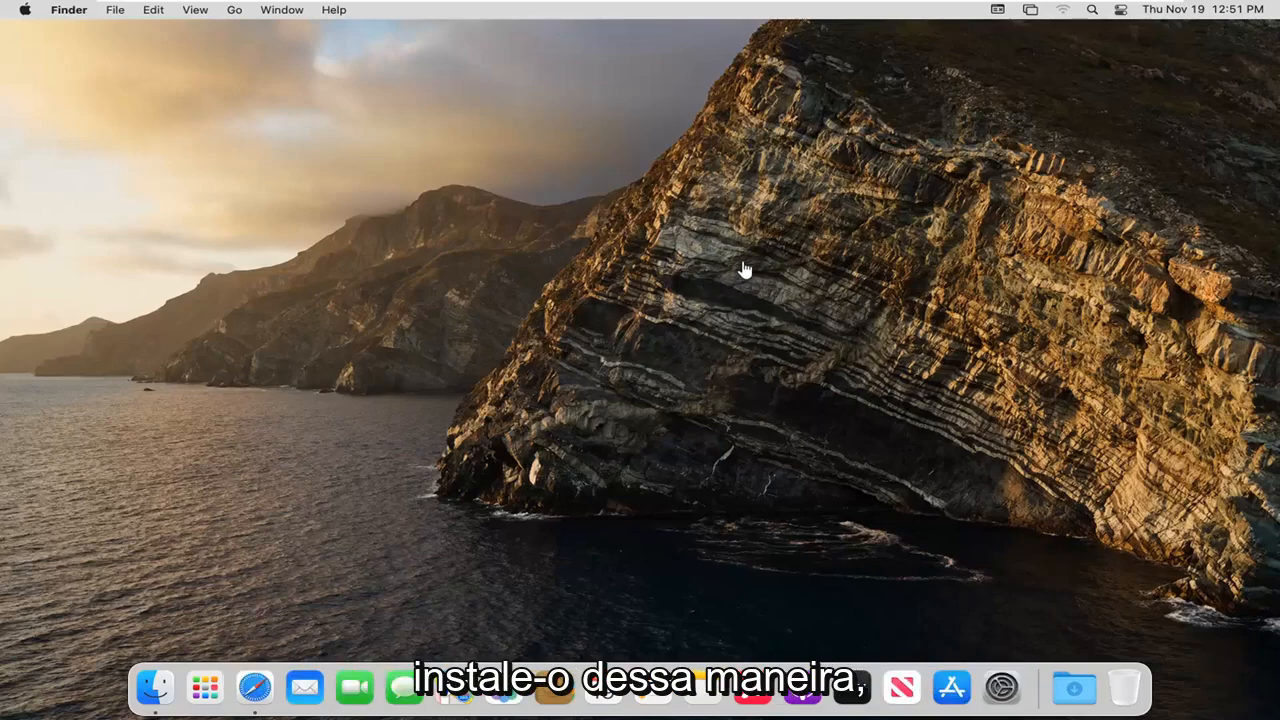
mouse_move(880, 458)
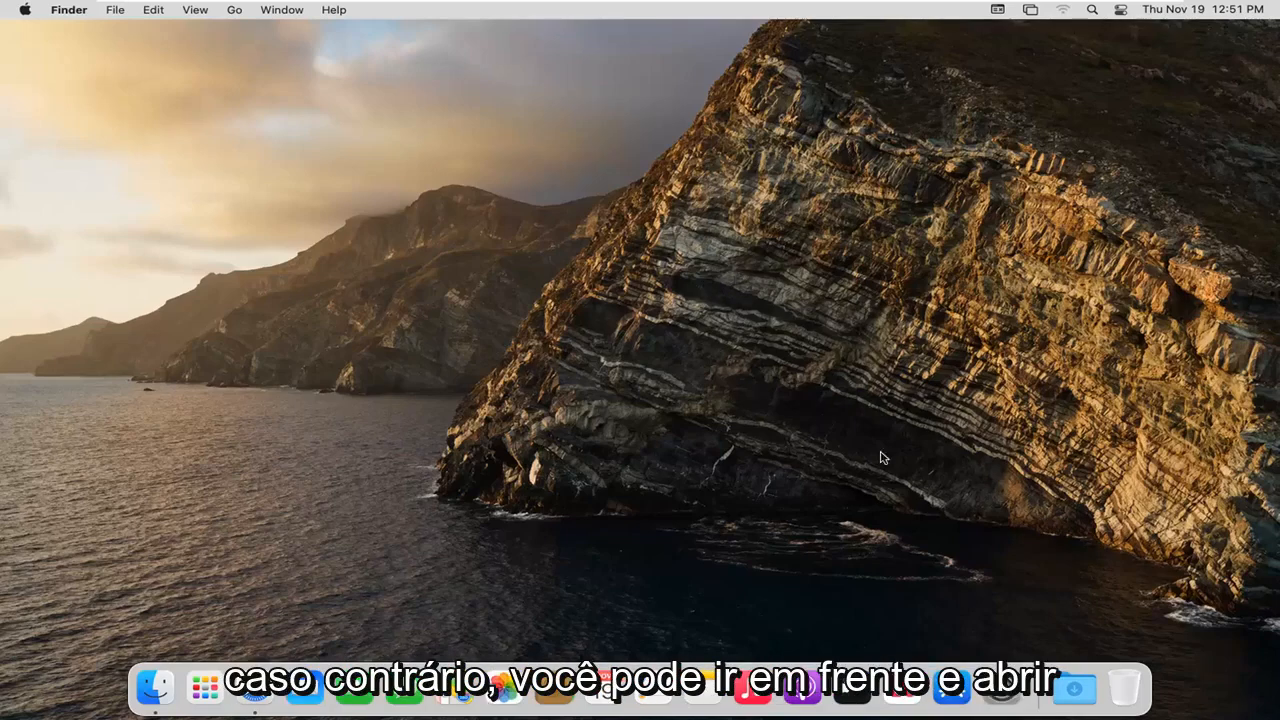
mouse_move(1000, 688)
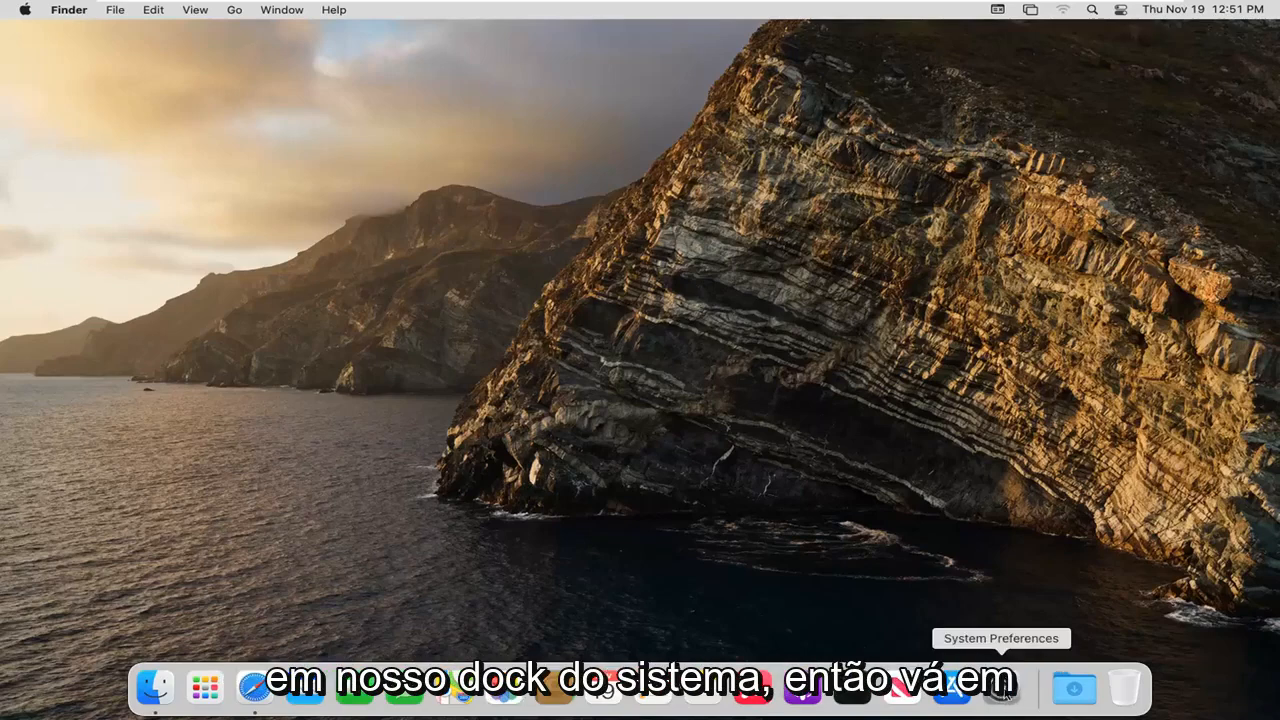
Step: Show the Printers & Scanners pane, which lists no printers yet
click(1000, 688)
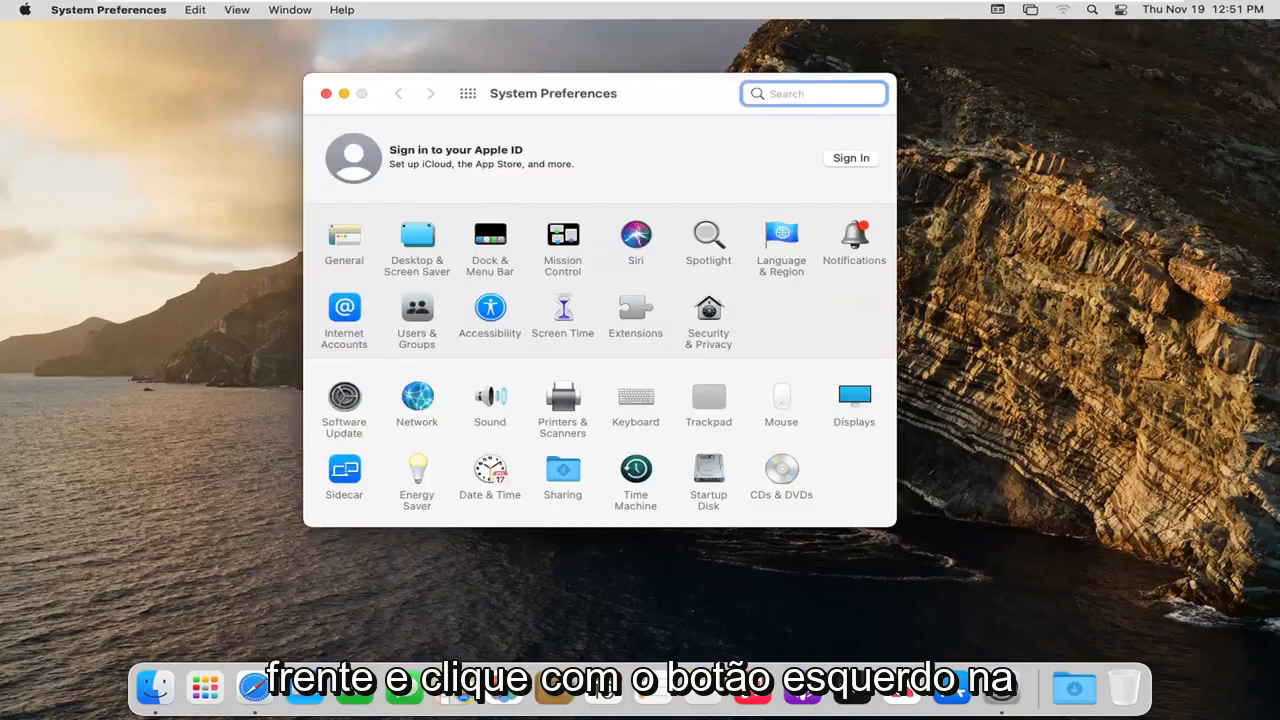
mouse_move(562, 400)
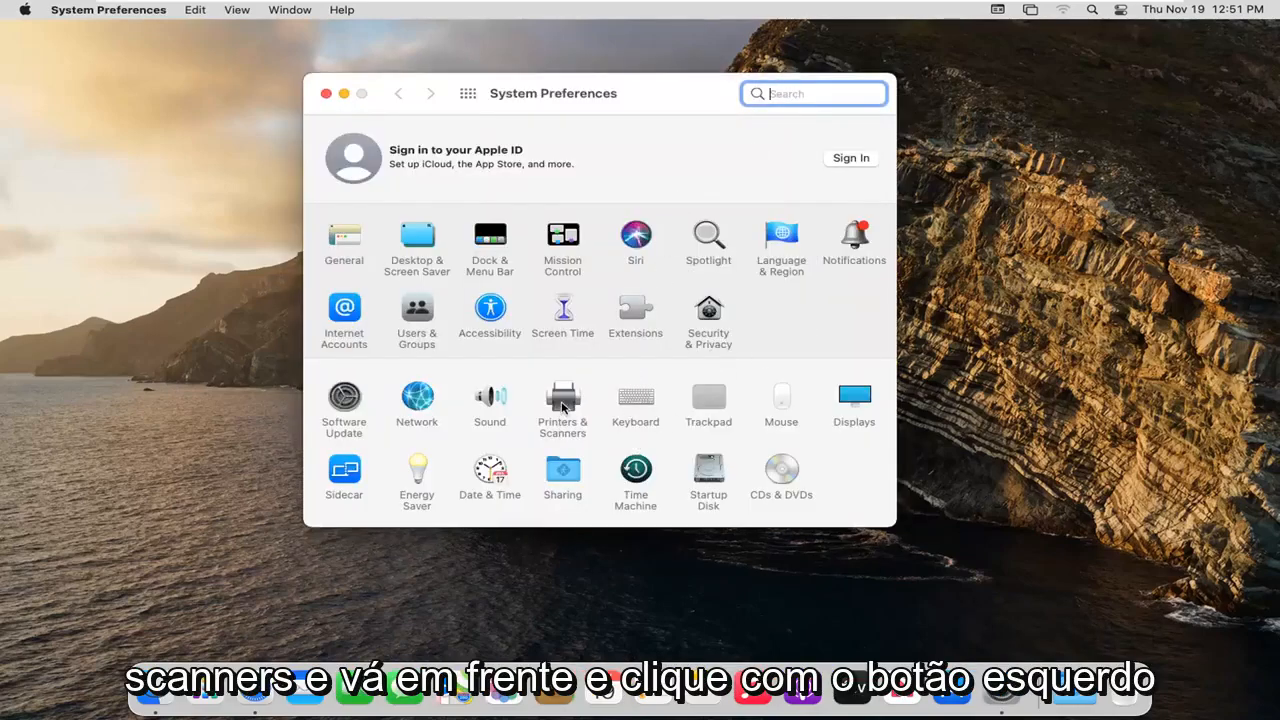
click(562, 396)
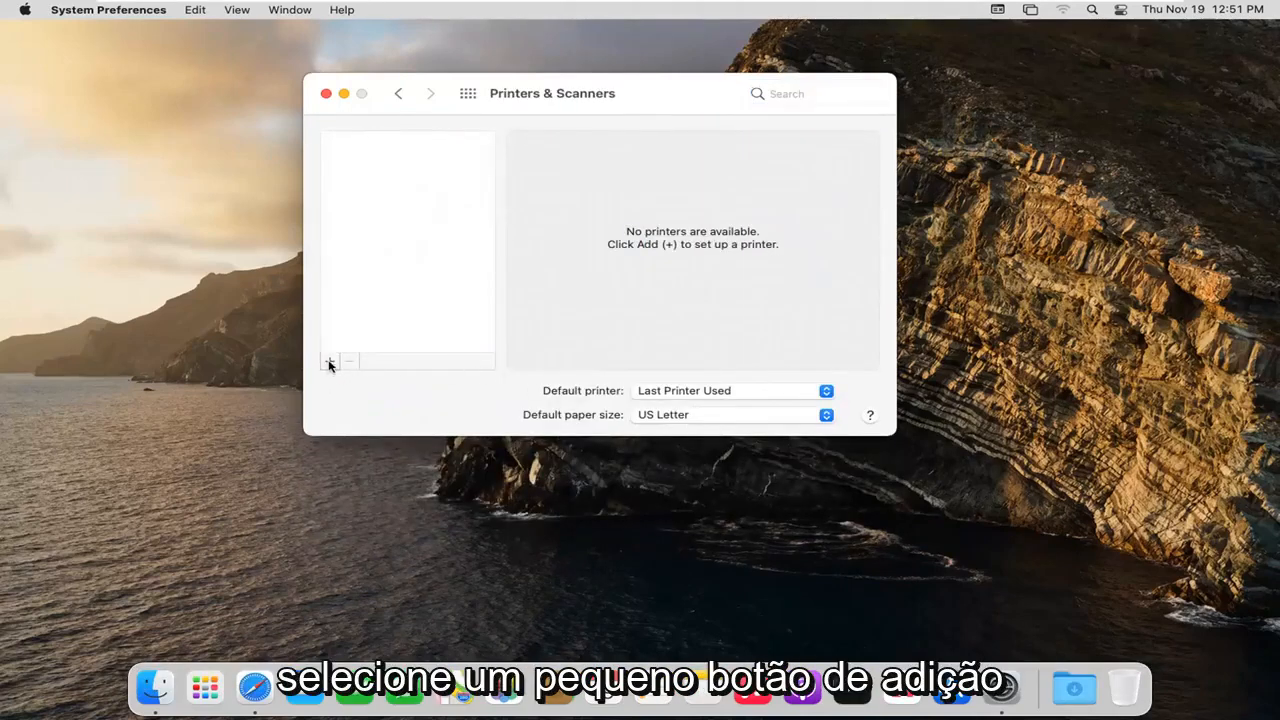
Step: Start adding a printer with + and shift the Add Printer dialog to the right
click(330, 362)
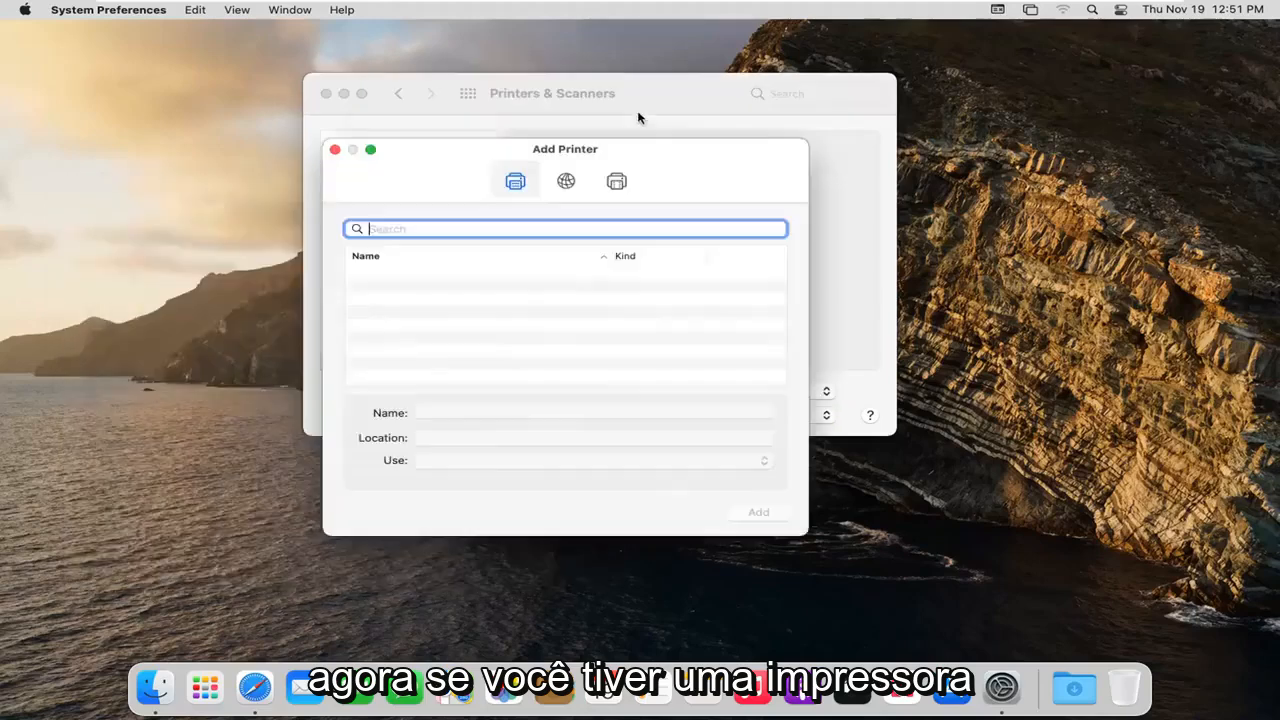
drag(564, 148, 632, 92)
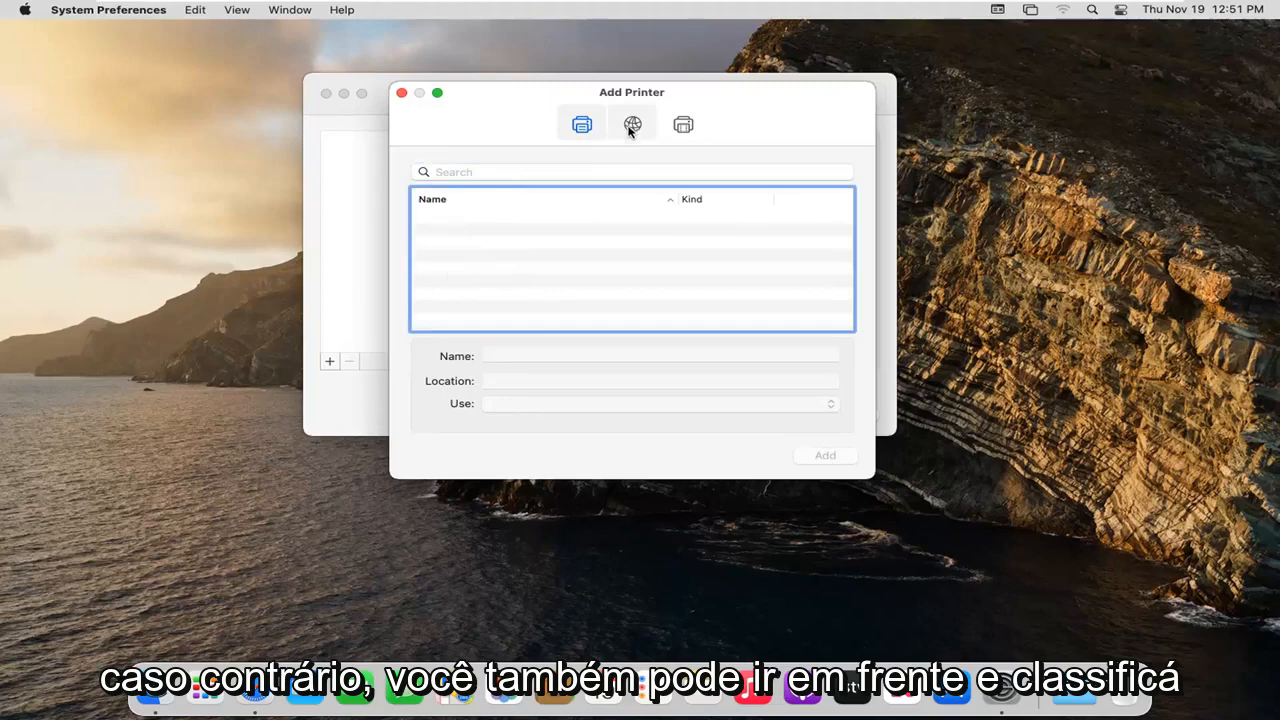
Step: View the IP address options, then the Windows shared printers list in Add Printer
click(632, 124)
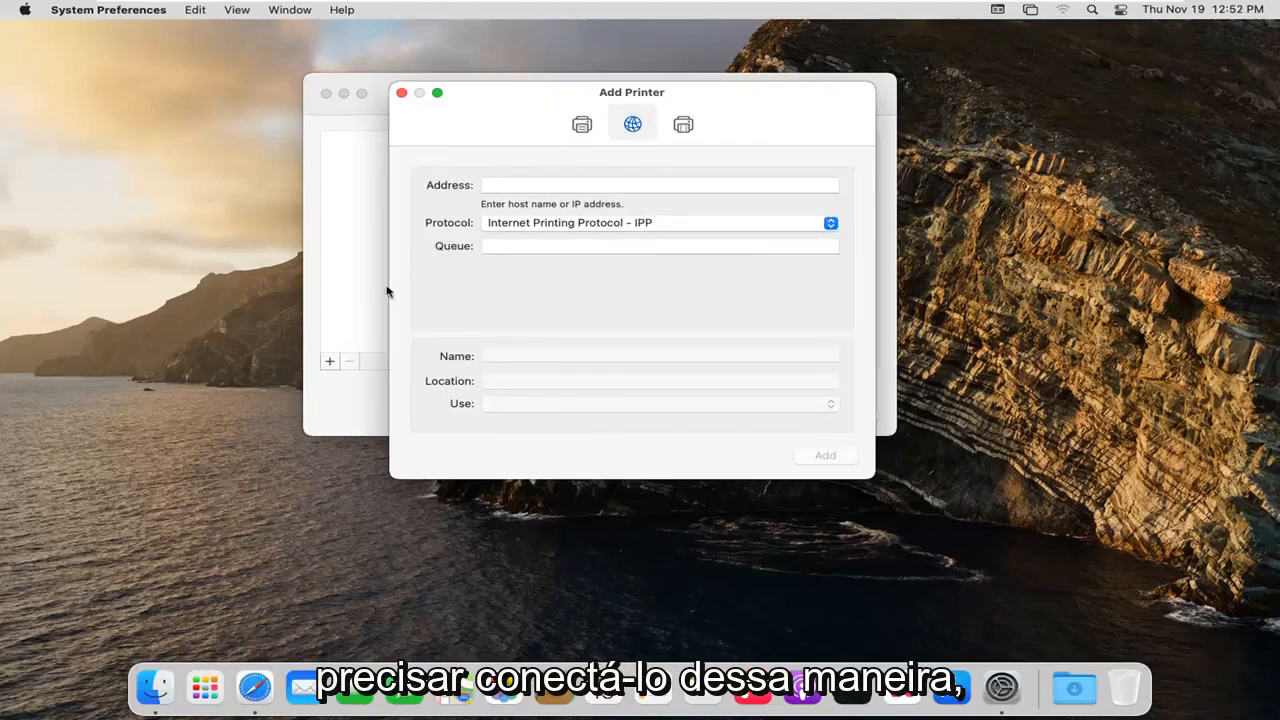
click(684, 124)
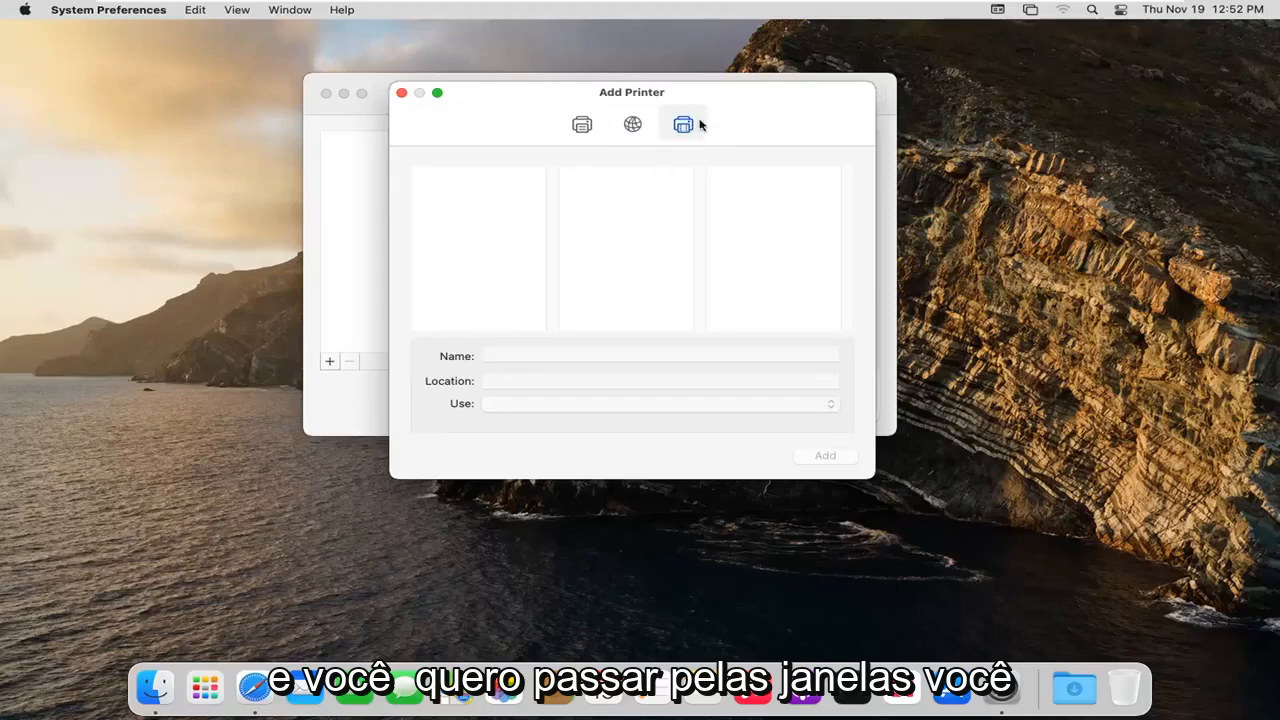
Step: Dismiss Add Printer without adding one and close System Preferences
click(400, 92)
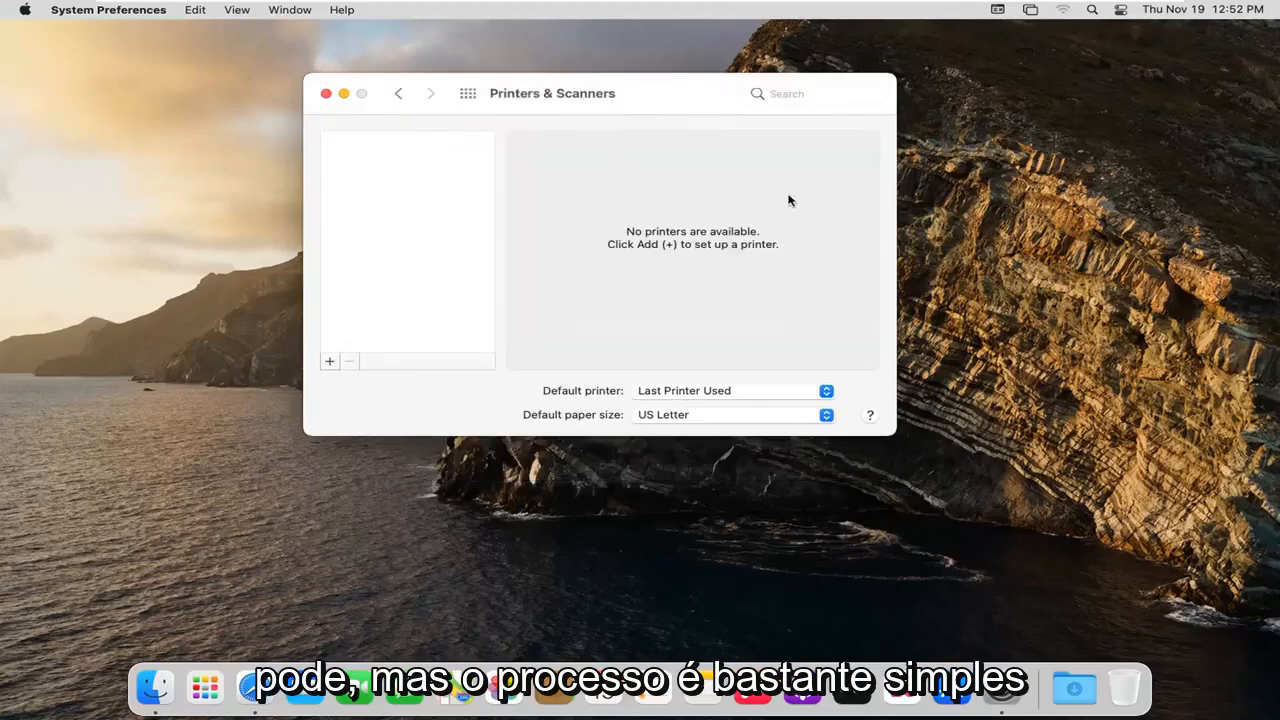
mouse_move(540, 374)
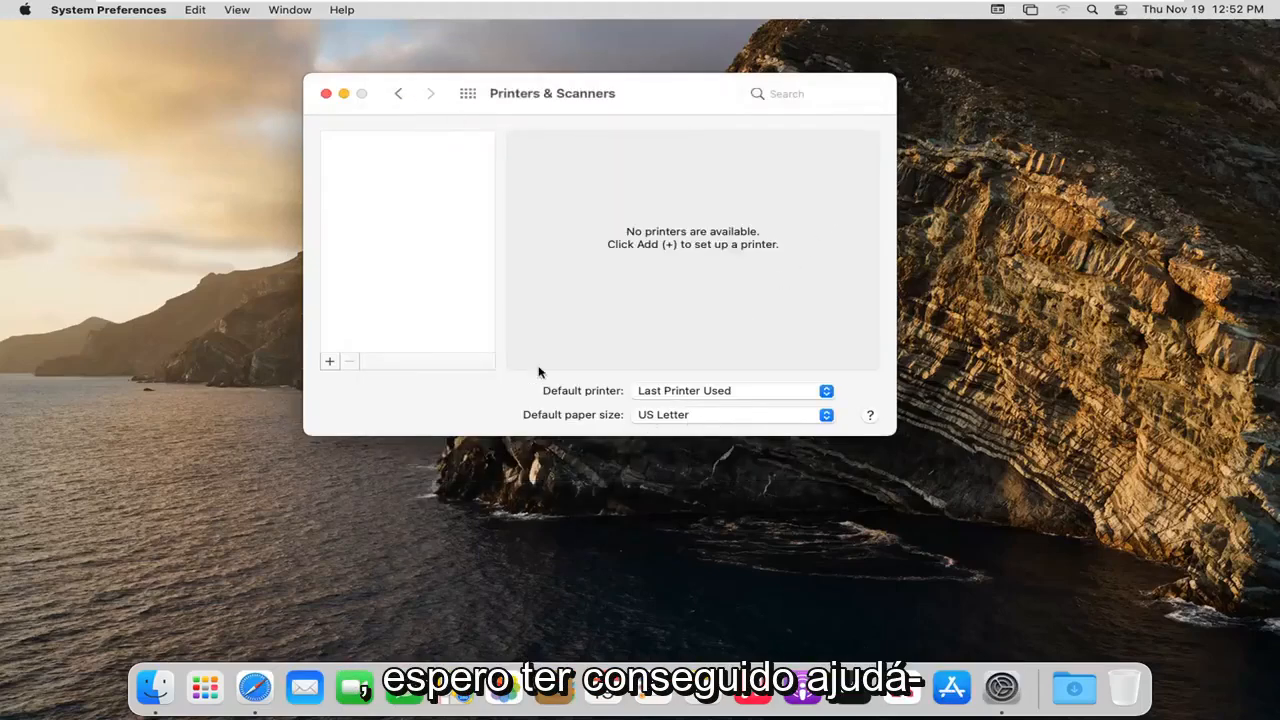
click(326, 94)
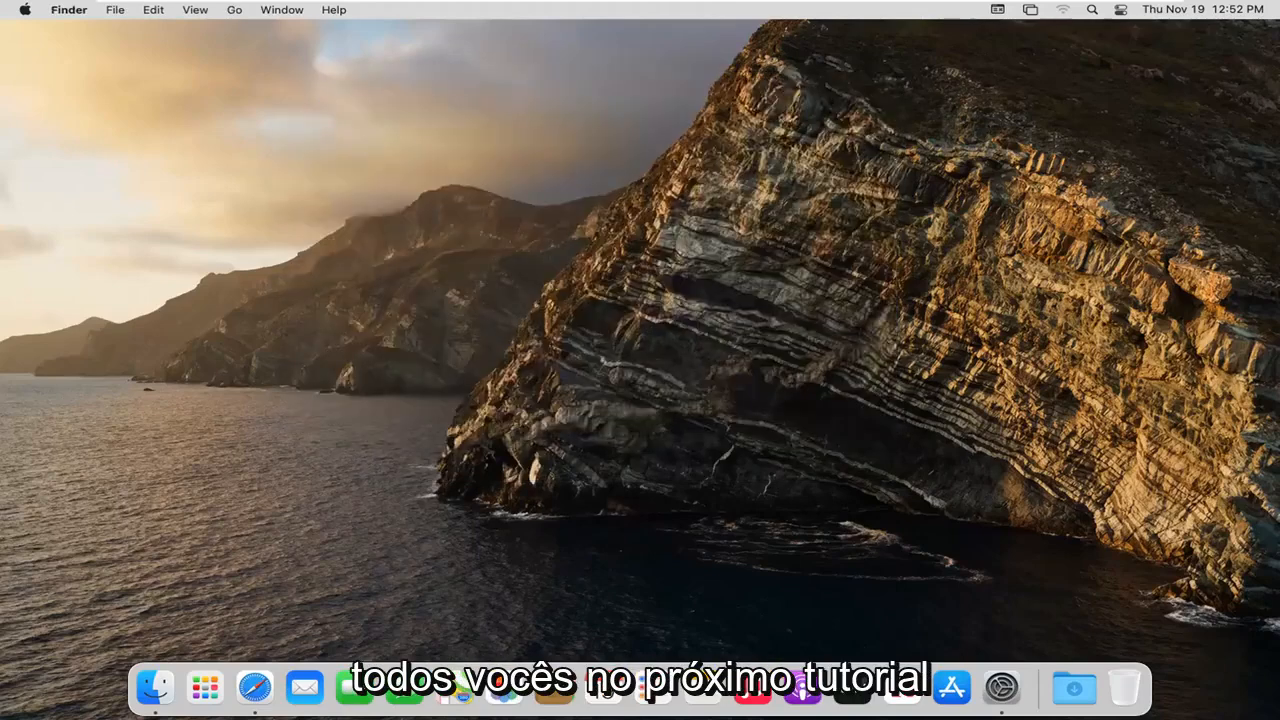